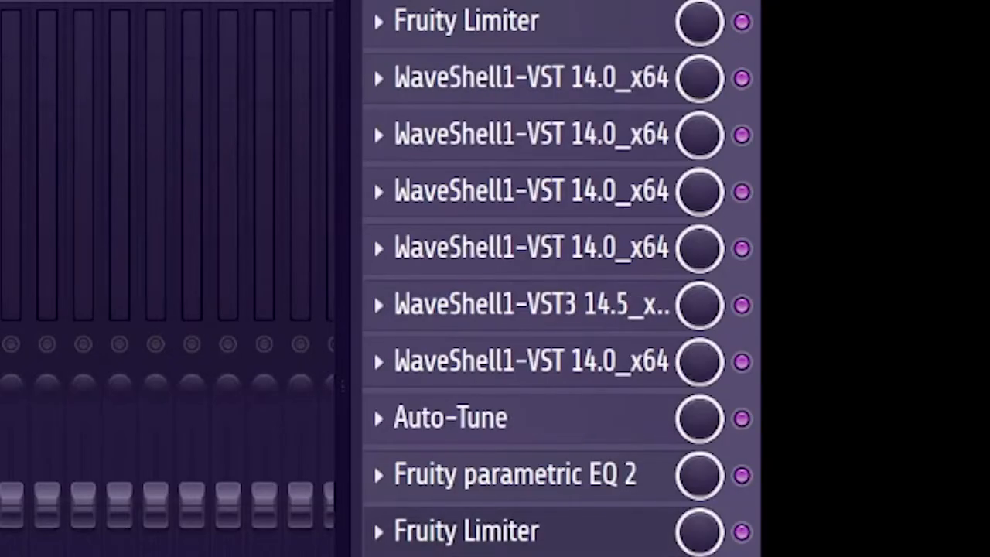
- Inspect the Waves R-Comp on the REC insert, then open the CLA vocal plugin
click(449, 416)
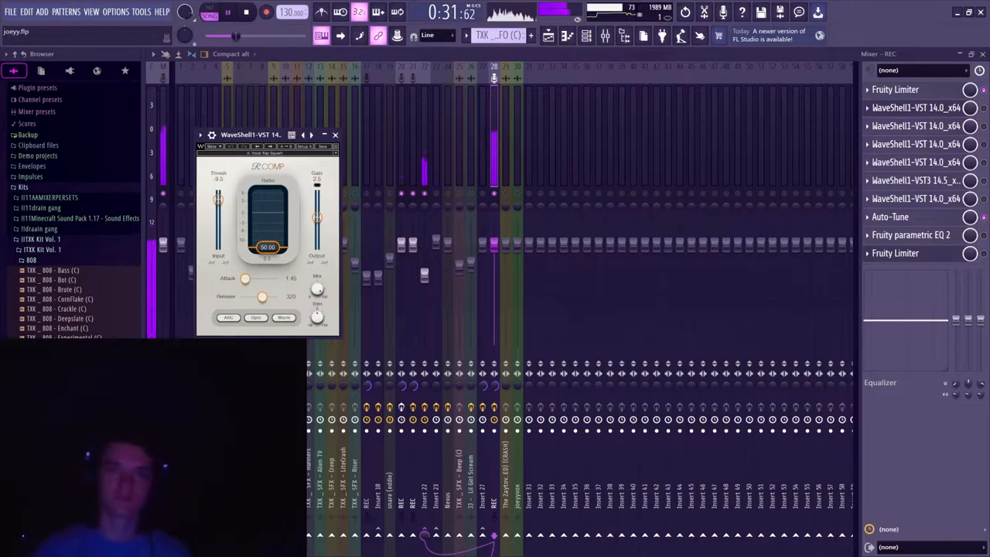
click(335, 134)
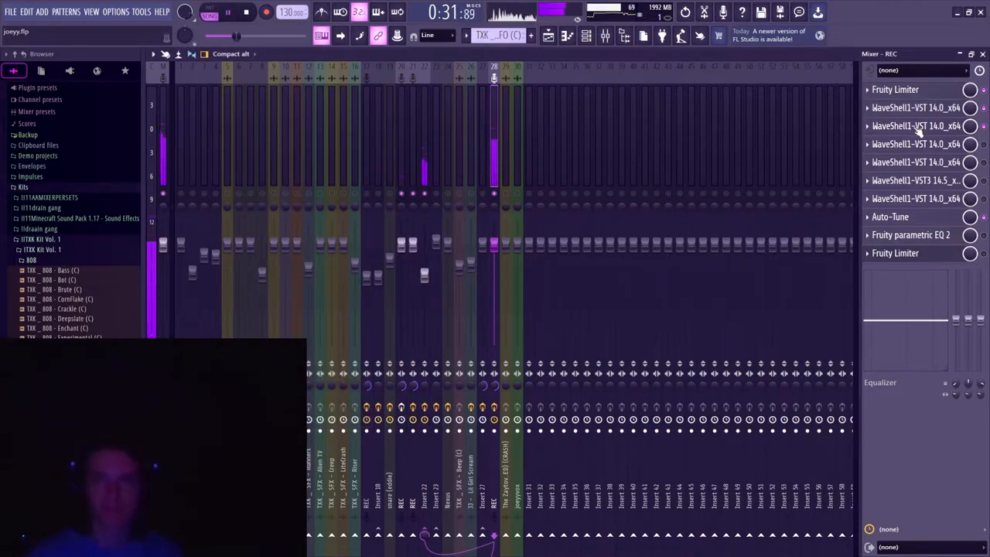
click(917, 125)
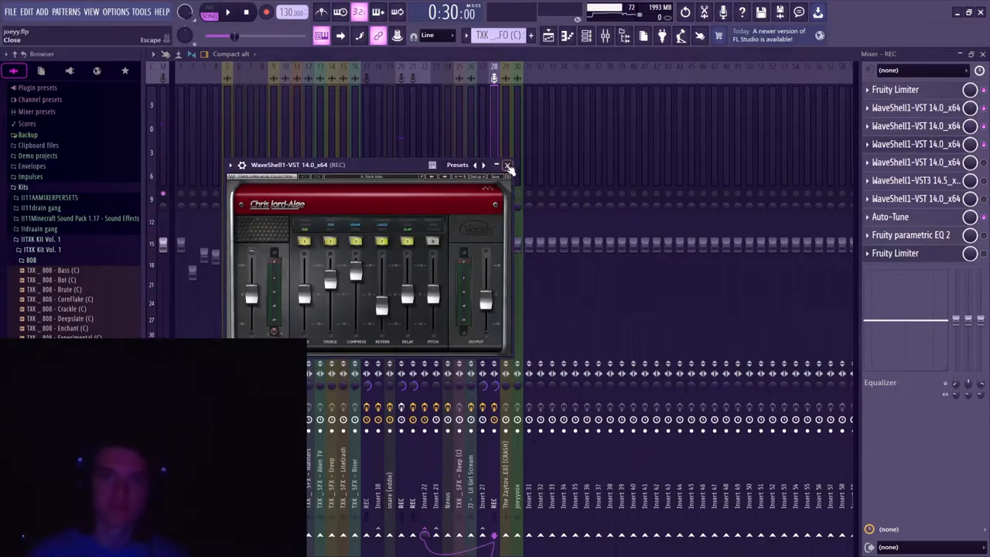
- Close the CLA vocal plugin window to reach the Fruity Limiter slot
click(507, 165)
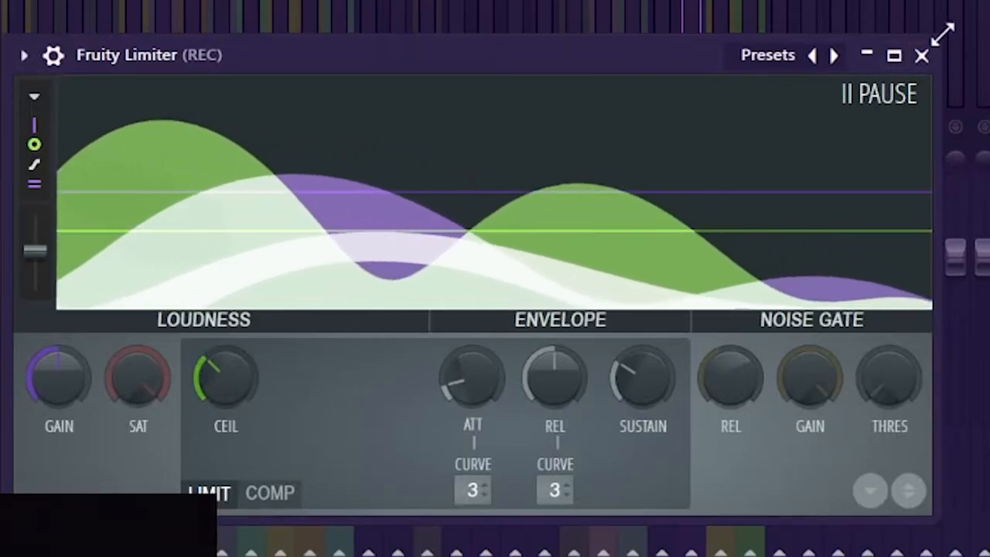
- Close the Fruity Limiter window before moving to Insert 23
click(921, 55)
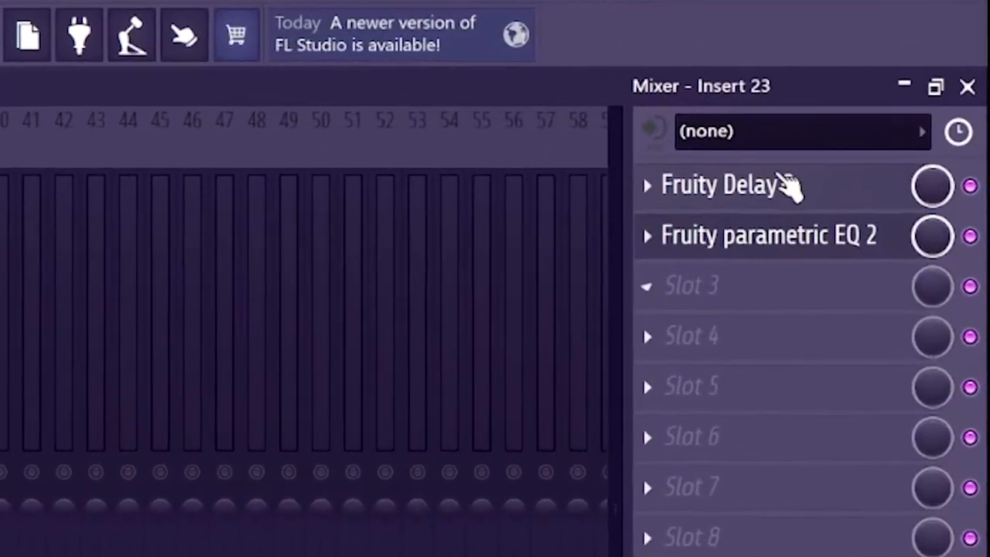
click(719, 184)
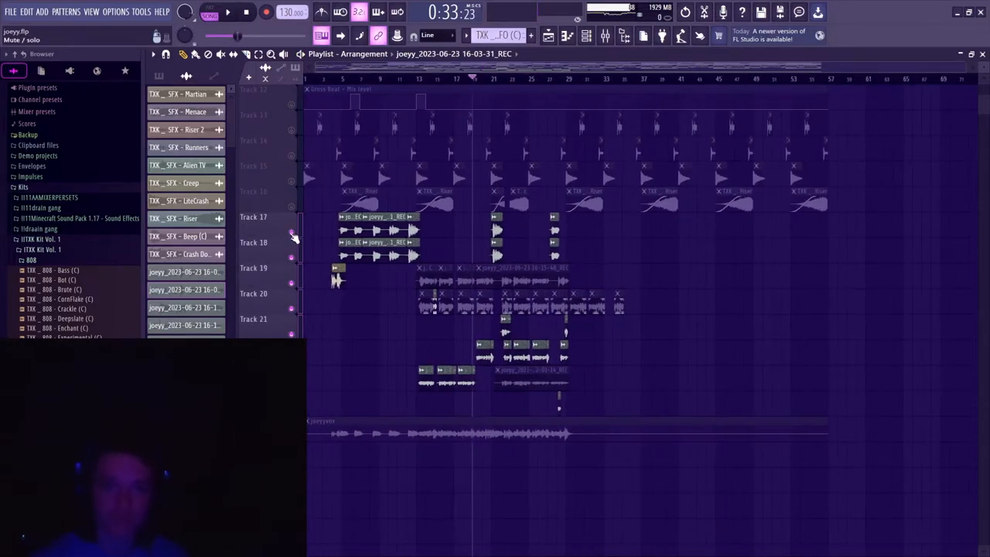
click(605, 36)
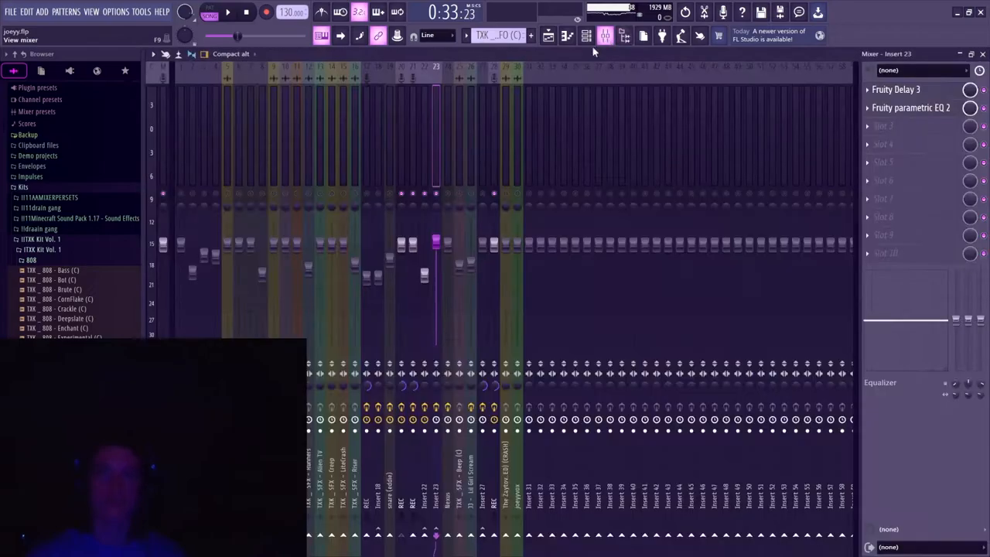